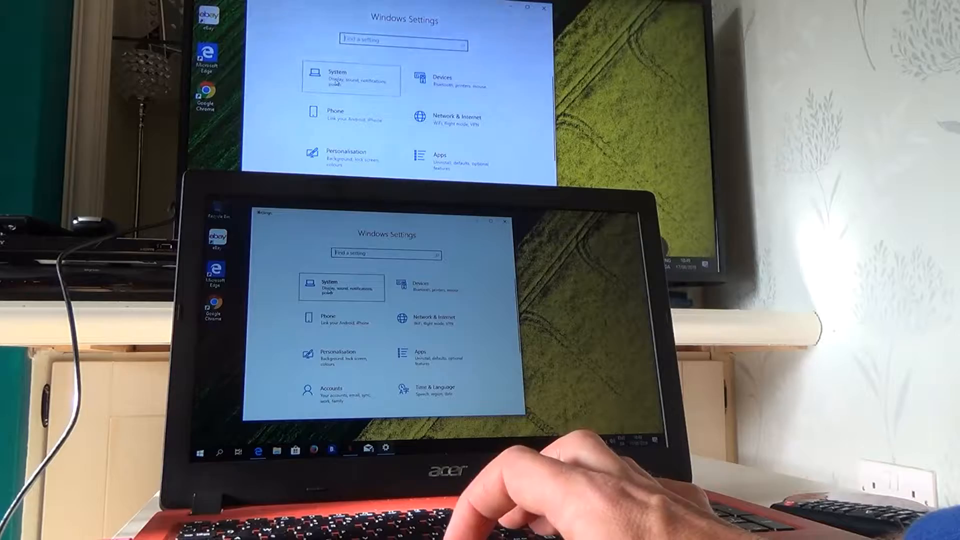
Reach the System Display page where multiple displays shows 'Duplicate these displays'.
click(332, 288)
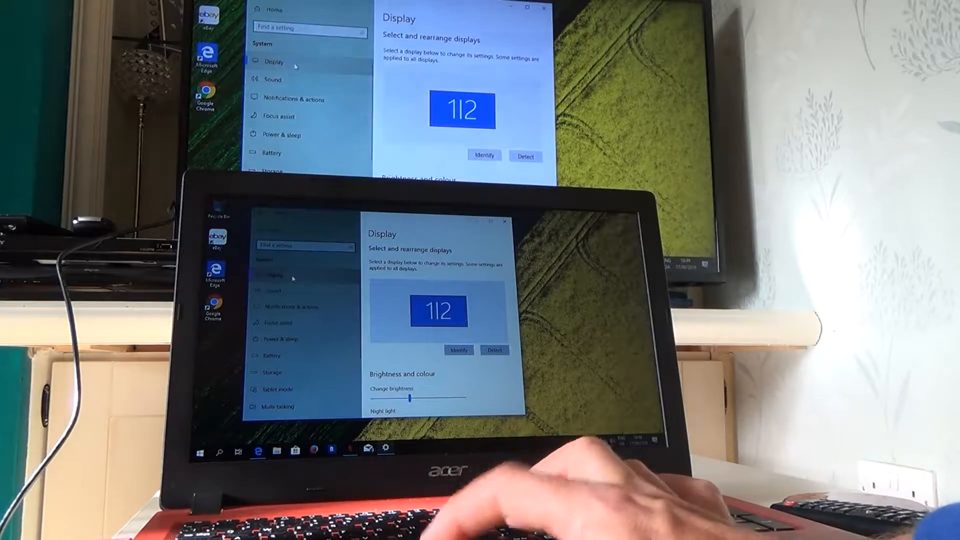
scroll(down, 3)
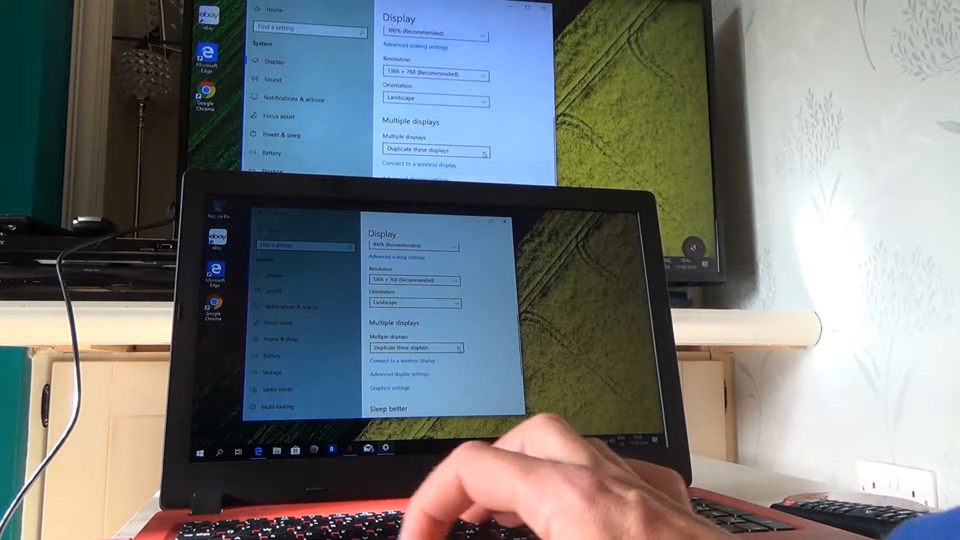
Choose 'Extend these displays' for multiple displays and keep the changes.
click(414, 347)
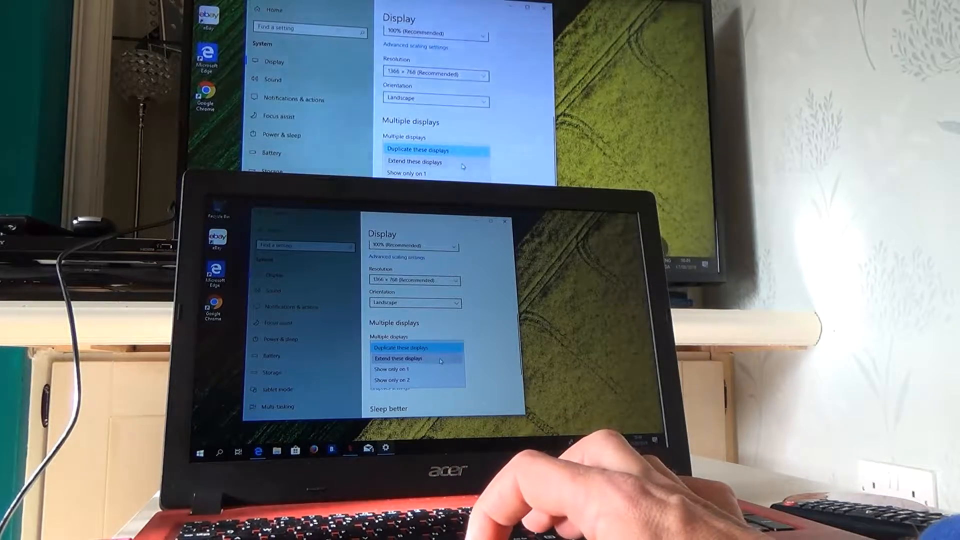
click(399, 358)
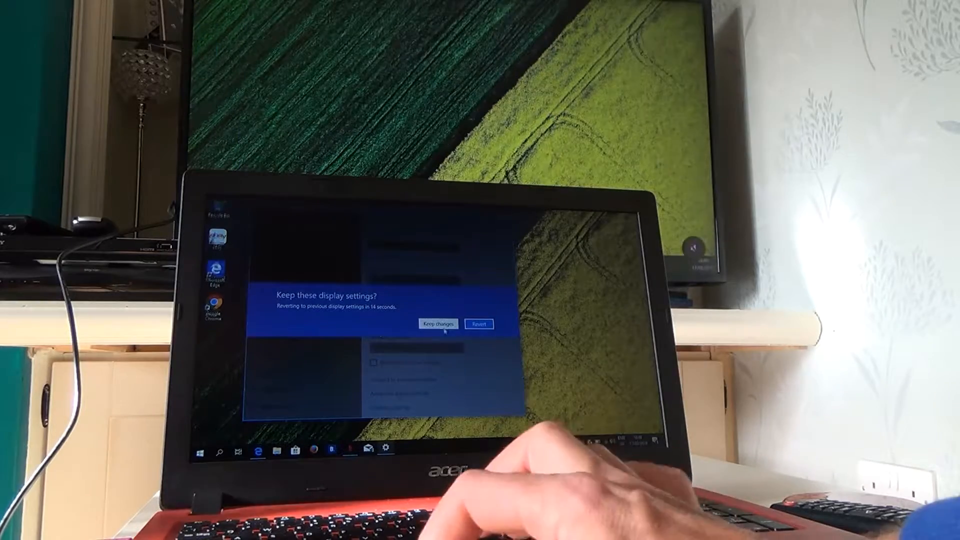
click(440, 324)
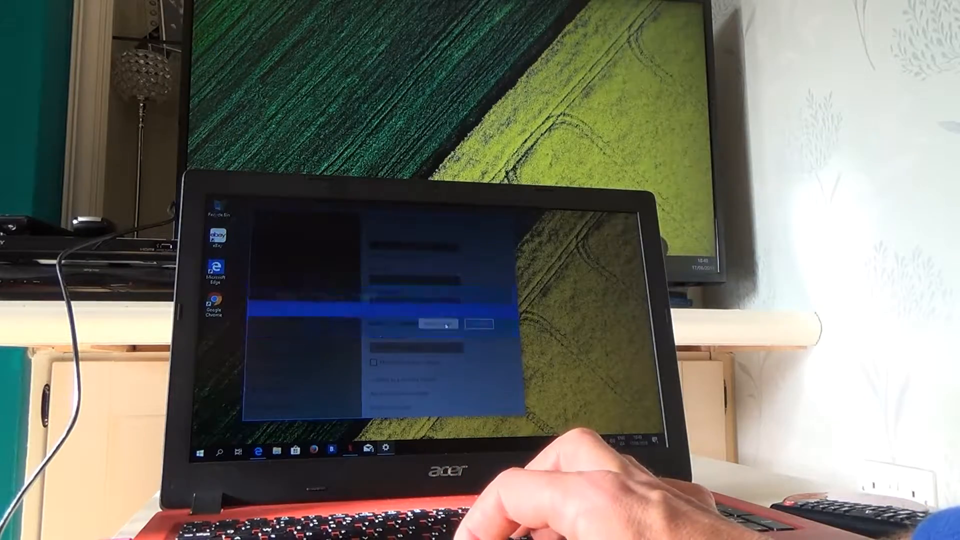